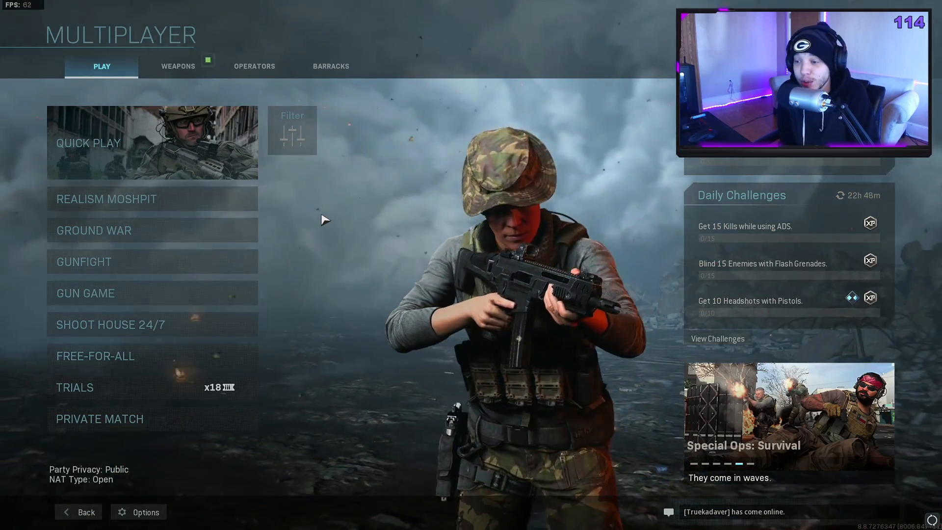
Step: Open the Graphics options and set the framerate limit to Custom, with fullscreen at 144 Hz
click(145, 512)
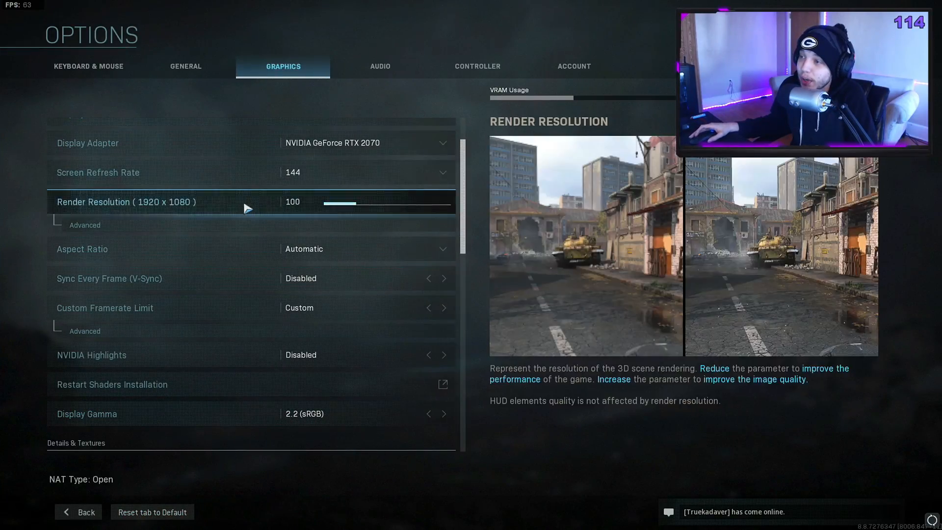
scroll(up, 3)
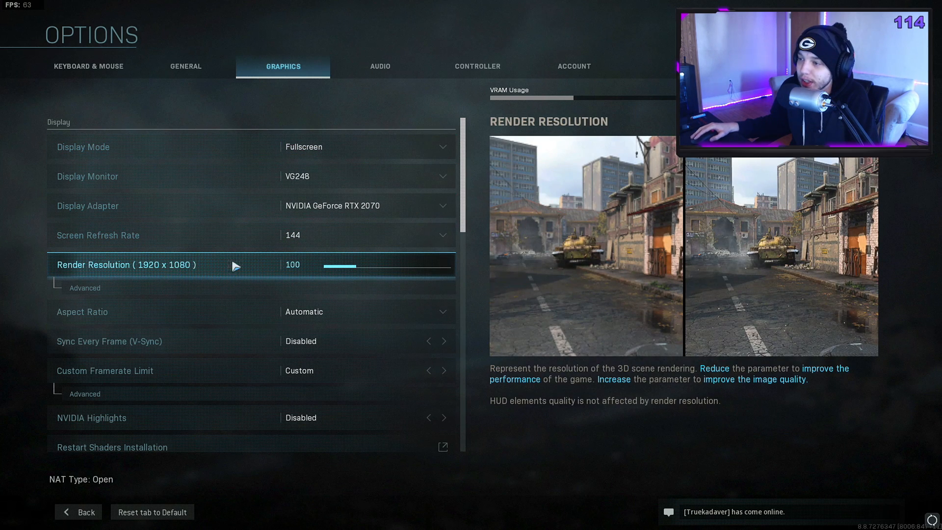
click(300, 265)
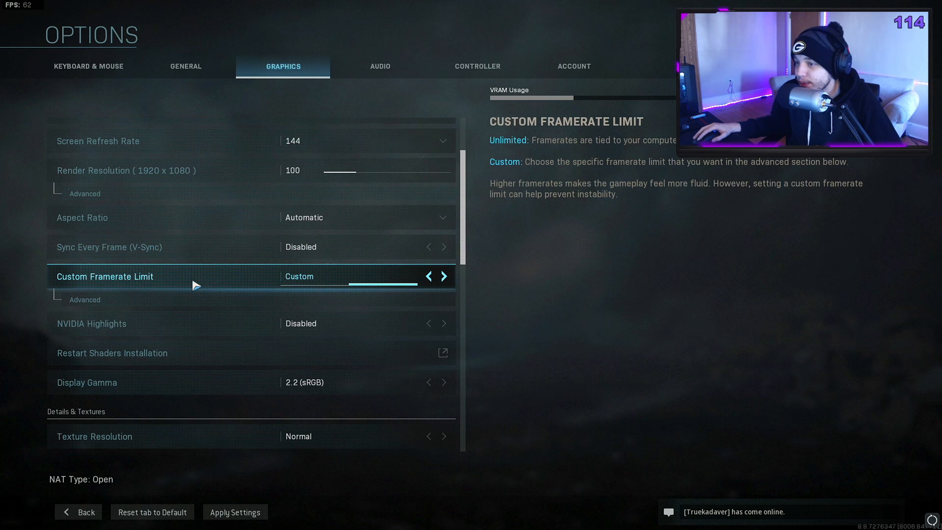
Step: Show the advanced framerate caps: gameplay 300, menu 60, out of focus 30
click(85, 299)
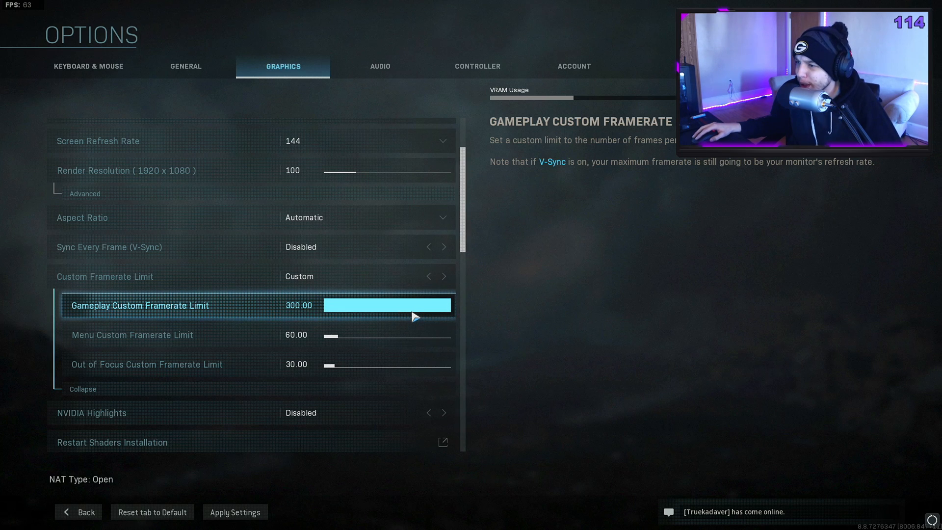
mouse_move(416, 310)
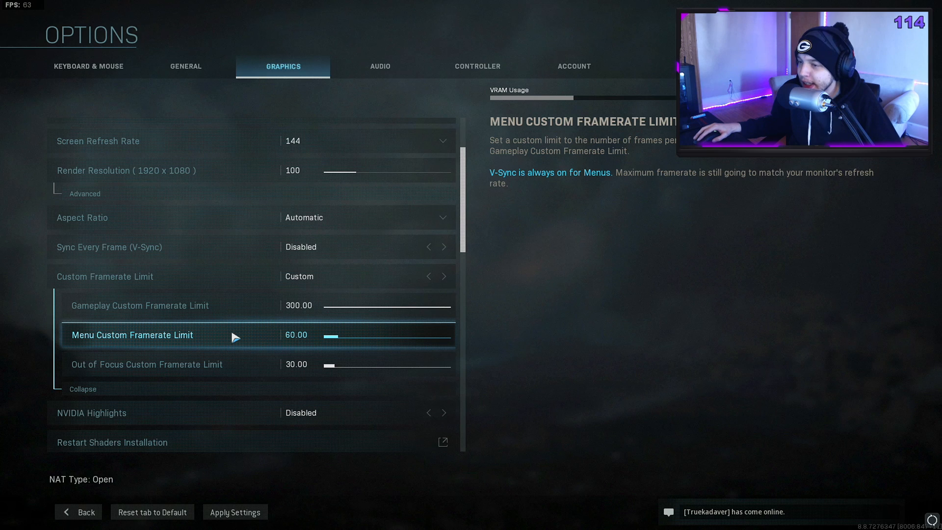
scroll(down, 3)
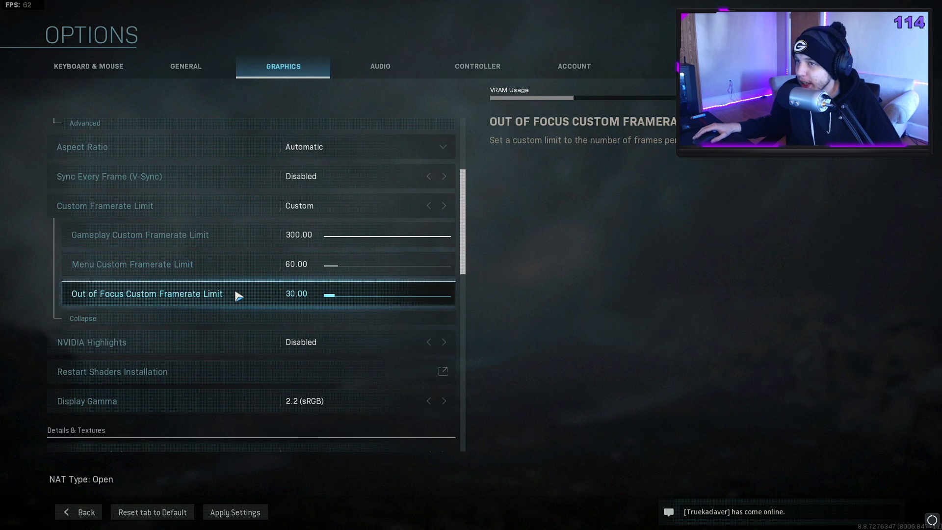
Step: Enable Cache Sun Shadows while scrolling through the low shadow and particle settings
scroll(down, 3)
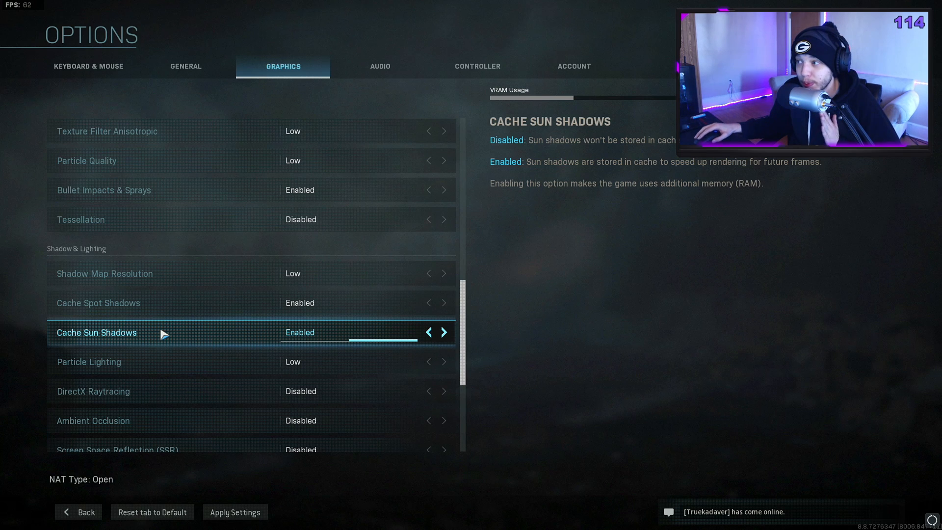
click(429, 332)
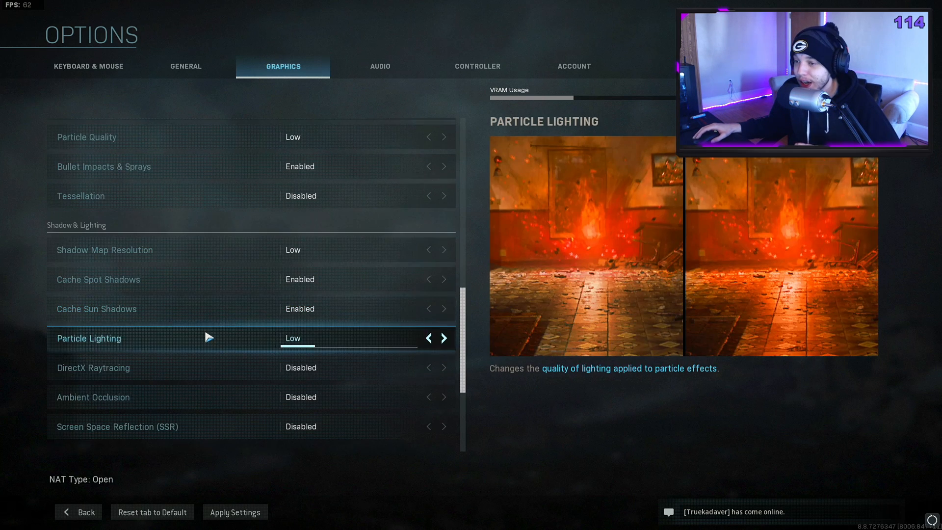
scroll(down, 3)
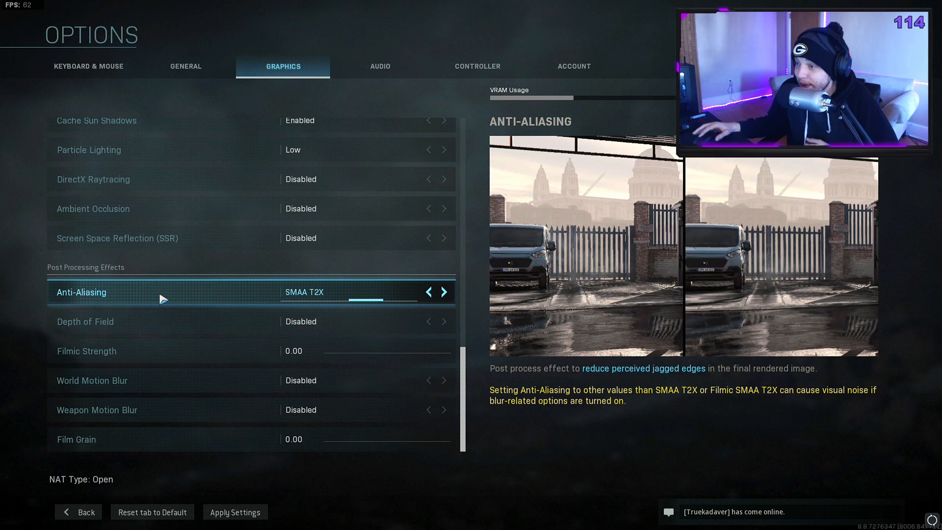
mouse_move(402, 299)
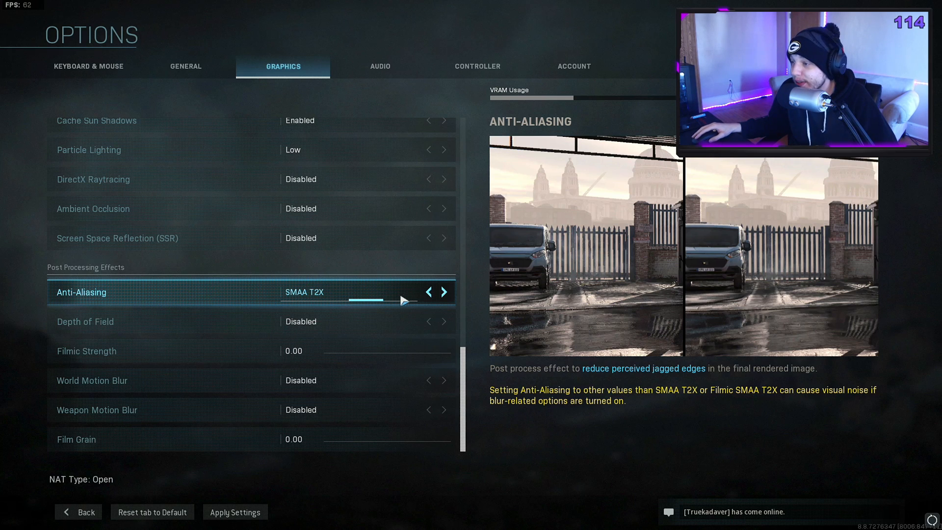
Step: Switch anti-aliasing from SMAA T2X to Off, then back to SMAA T2X
click(427, 292)
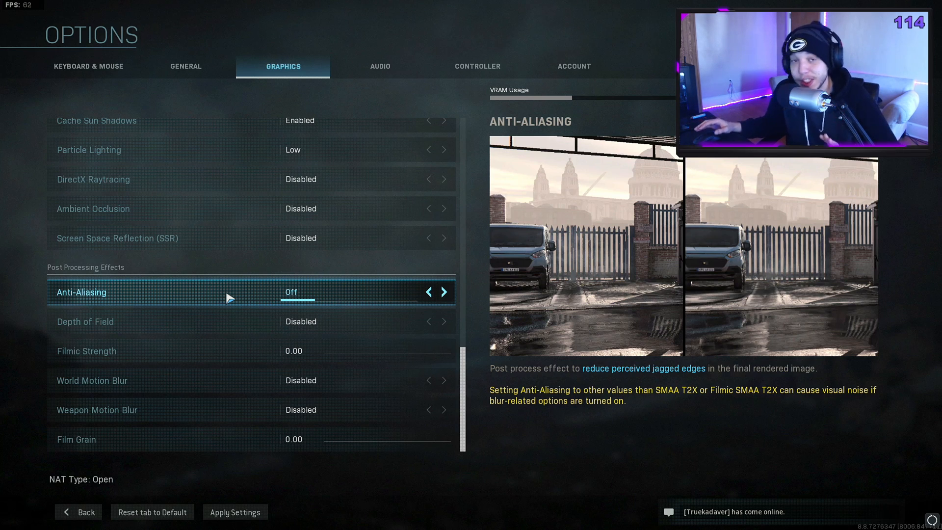
mouse_move(225, 301)
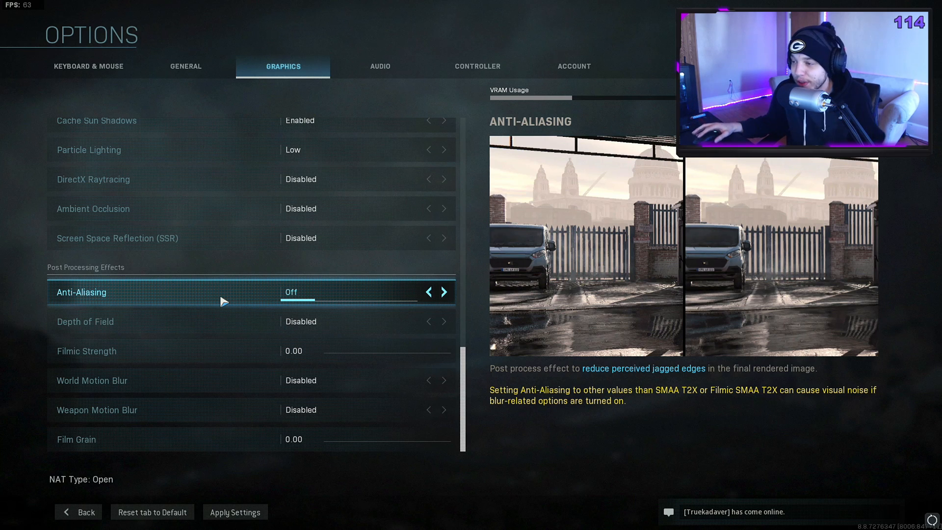
click(444, 292)
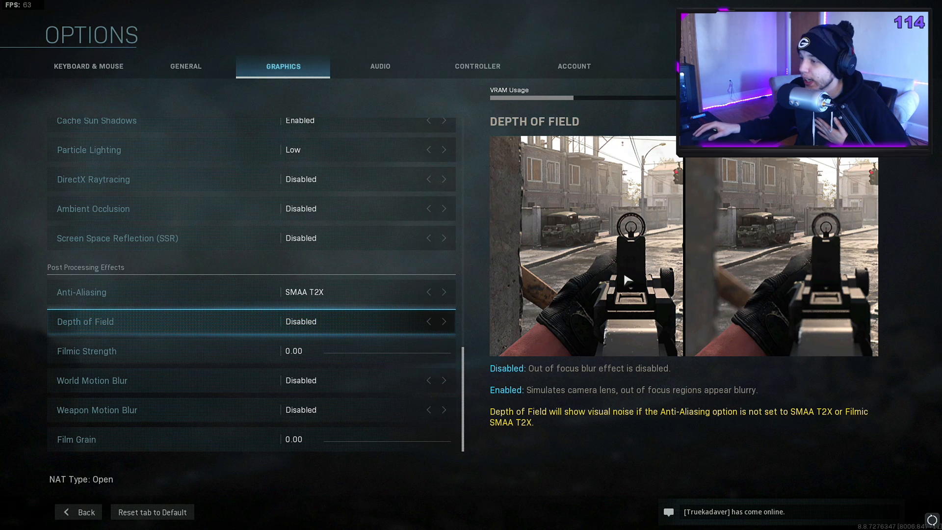
mouse_move(626, 279)
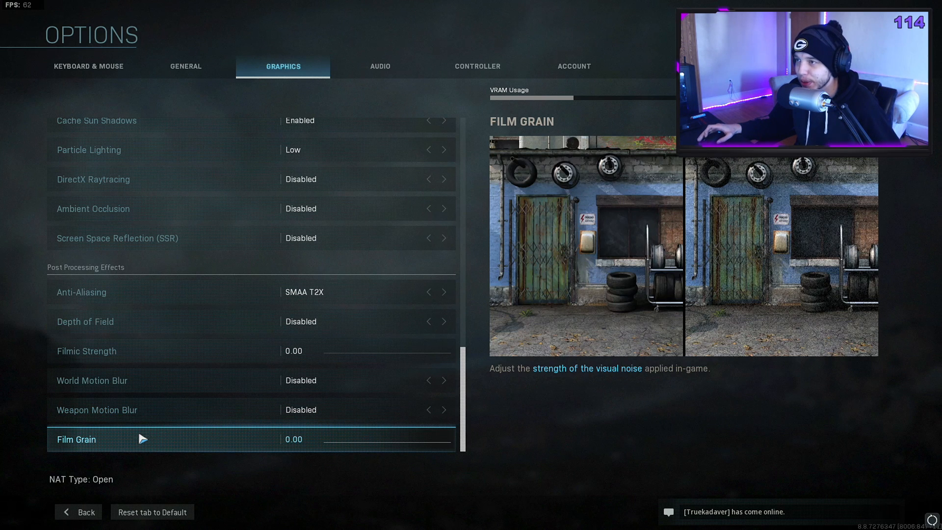
Step: Switch to the General tab, where field of view shows 100
click(185, 66)
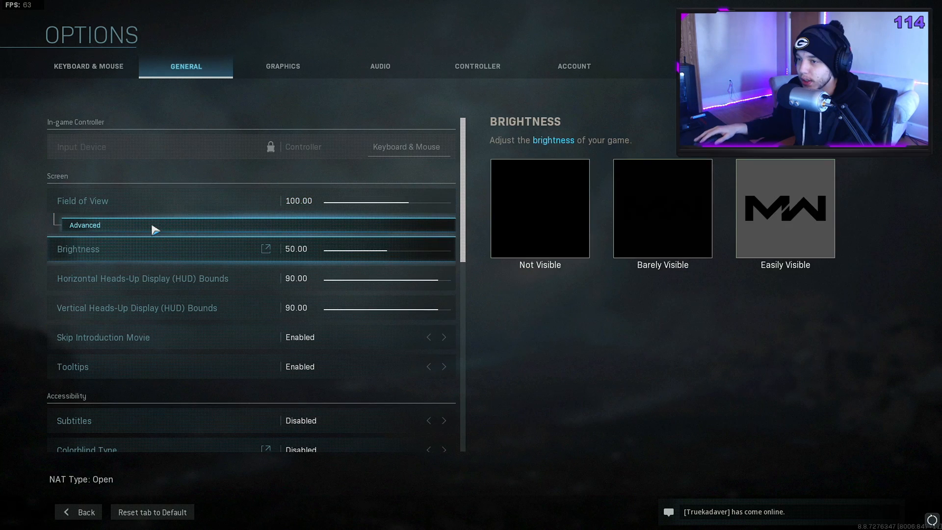
Step: Try Affected for ADS field of view, restore Independent, and open the Audio settings
click(84, 225)
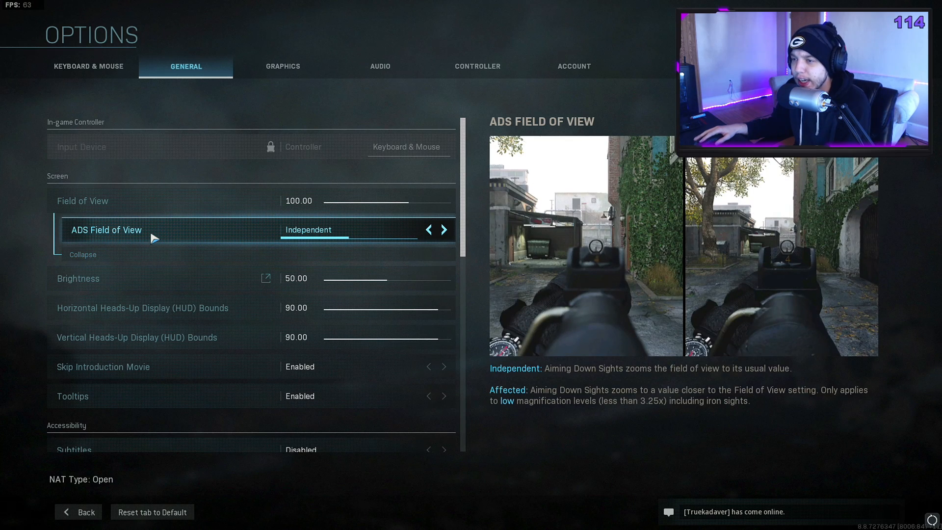
mouse_move(255, 241)
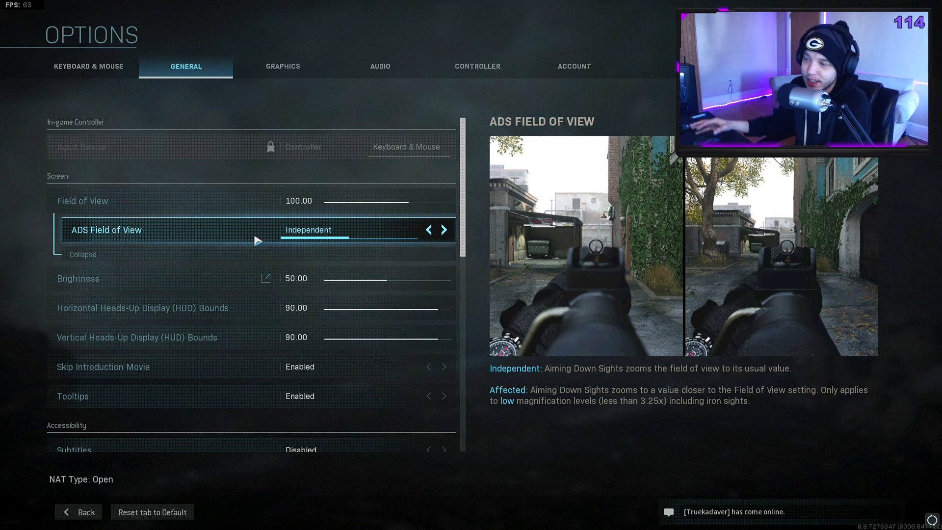
click(443, 230)
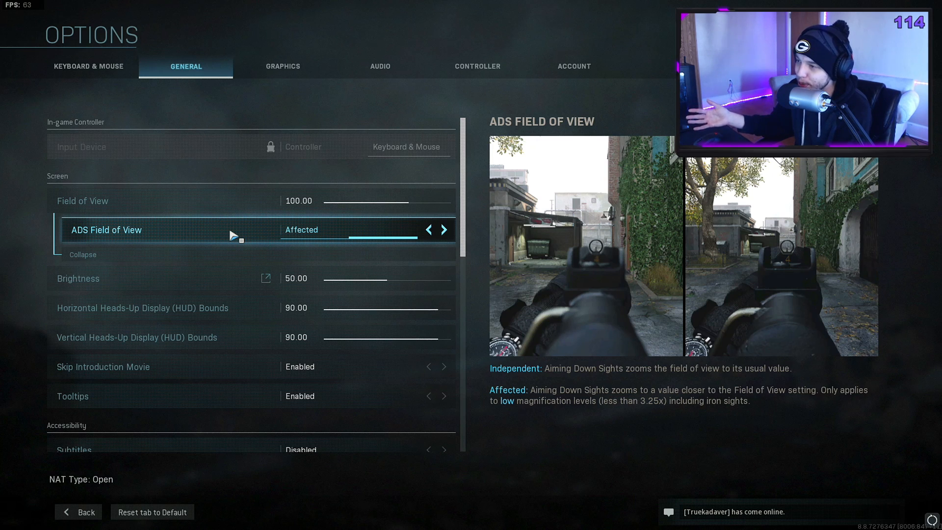
click(428, 230)
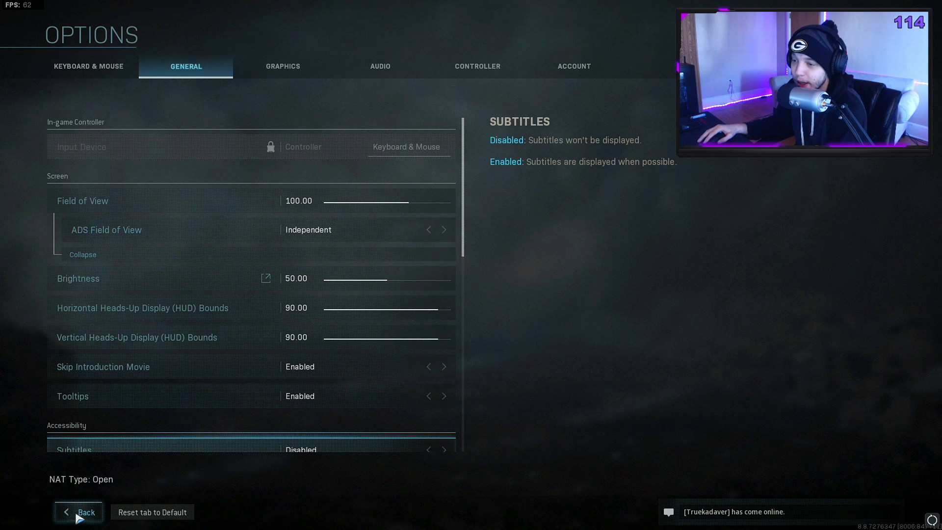
click(380, 67)
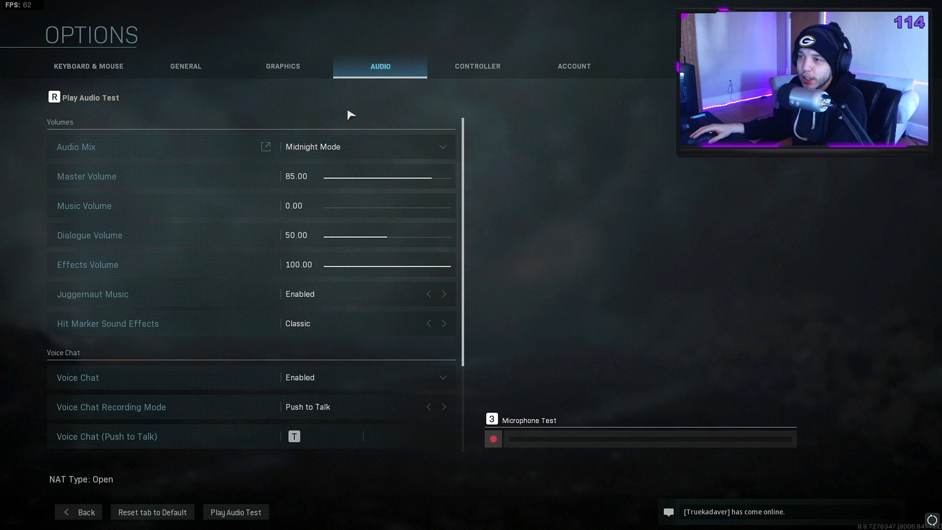